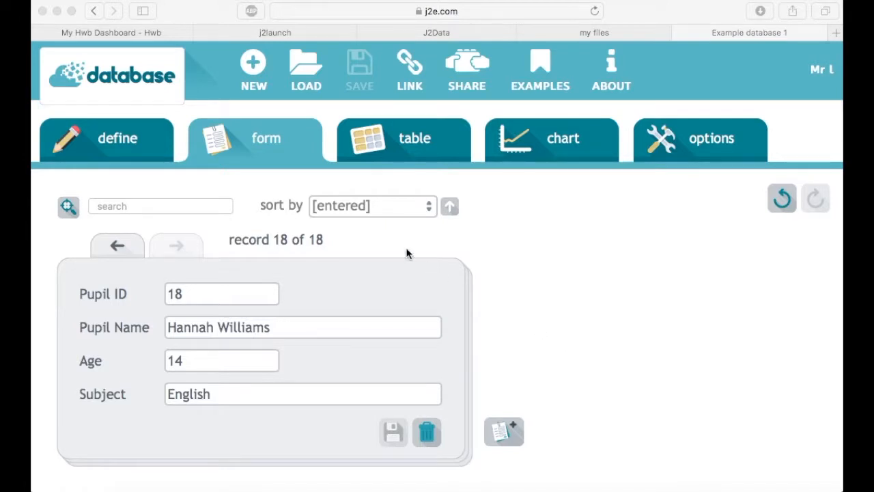
mouse_move(248, 251)
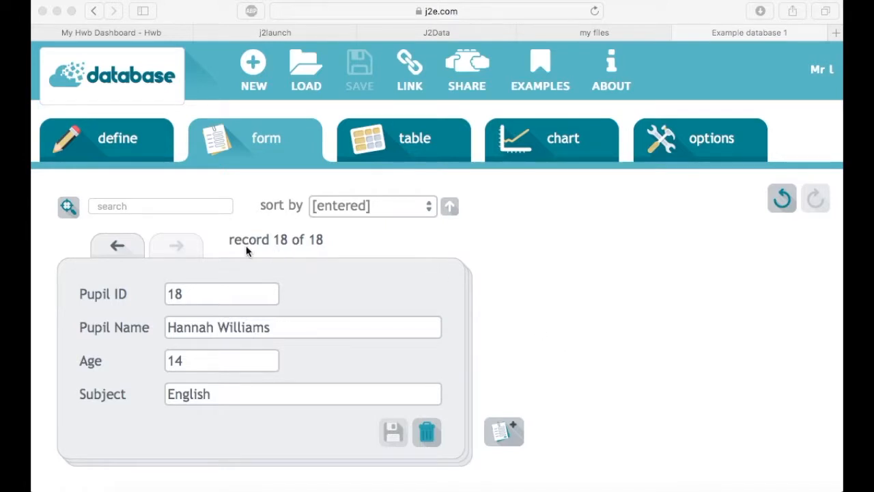
mouse_move(257, 130)
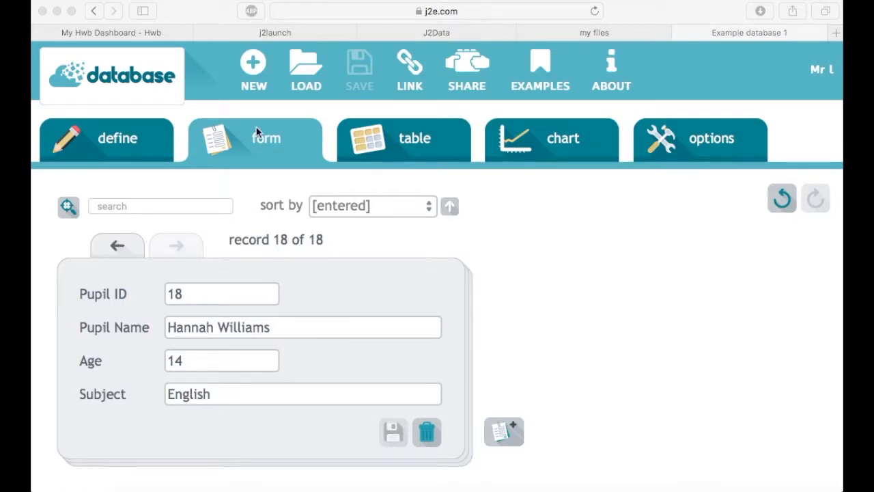
mouse_move(117, 246)
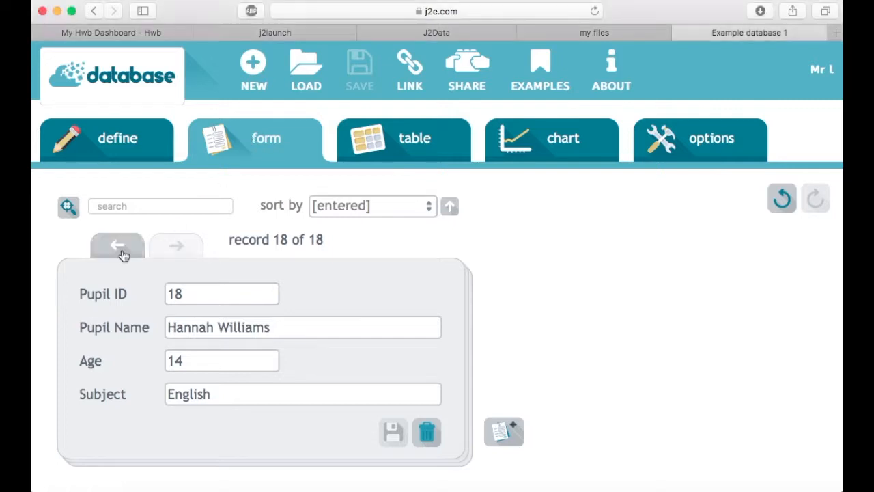
Step: Step back and forward through individual pupil records in form view
left_click(117, 246)
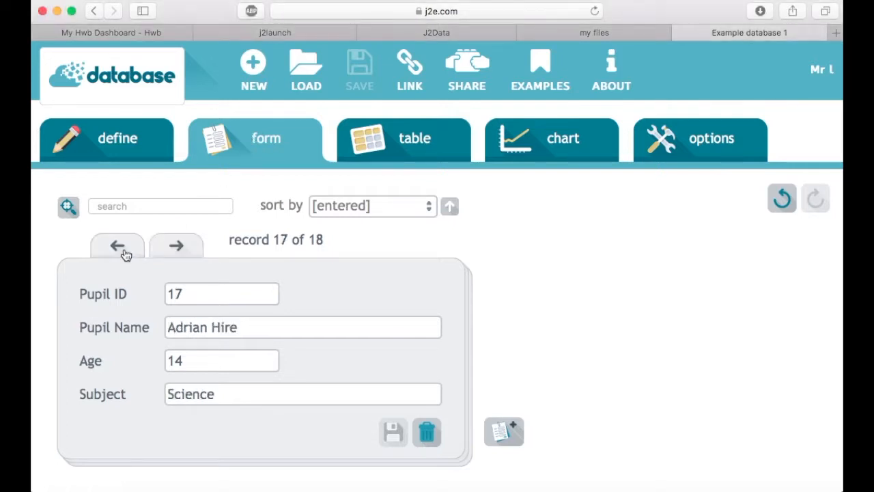
left_click(118, 246)
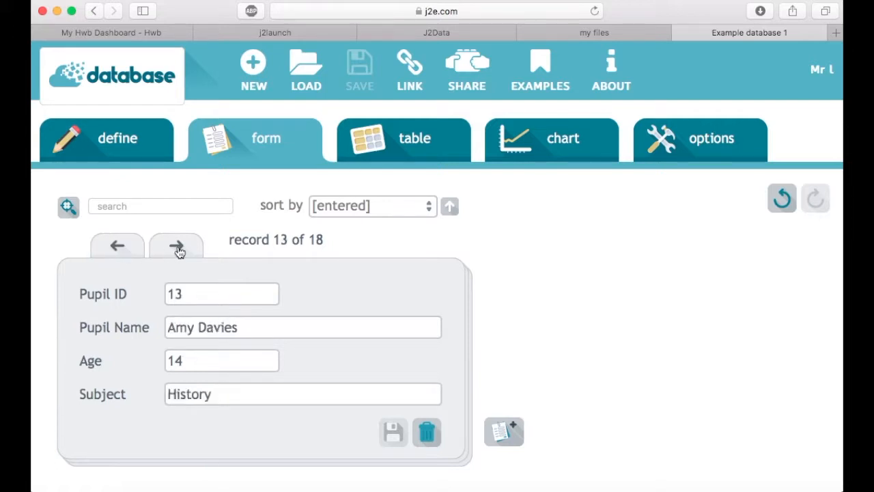
left_click(176, 245)
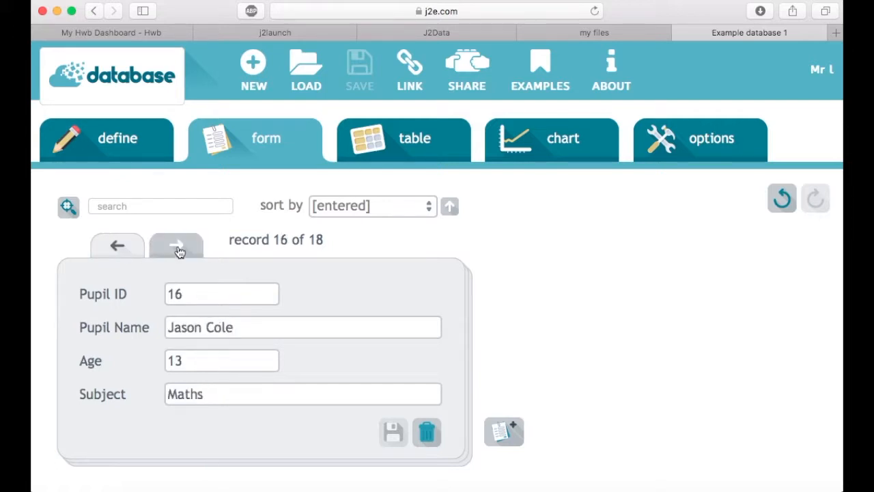
left_click(176, 245)
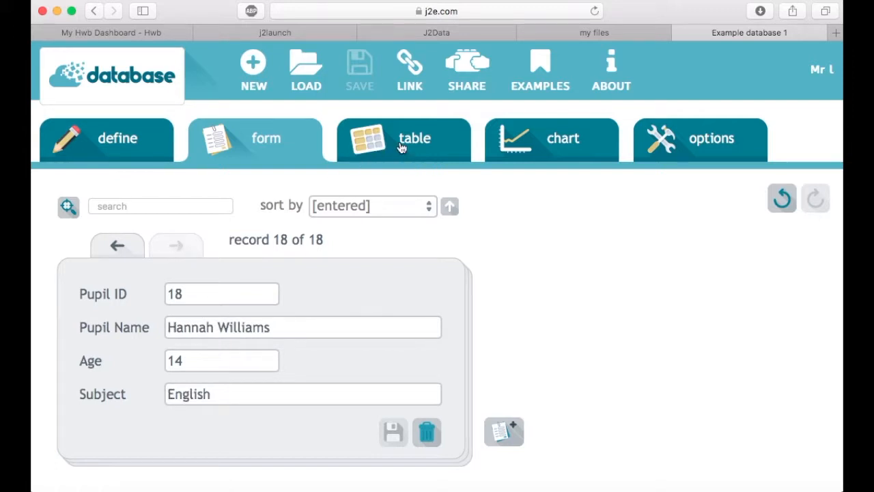
Step: Switch to table view listing all 18 pupil records and scroll through them
left_click(403, 138)
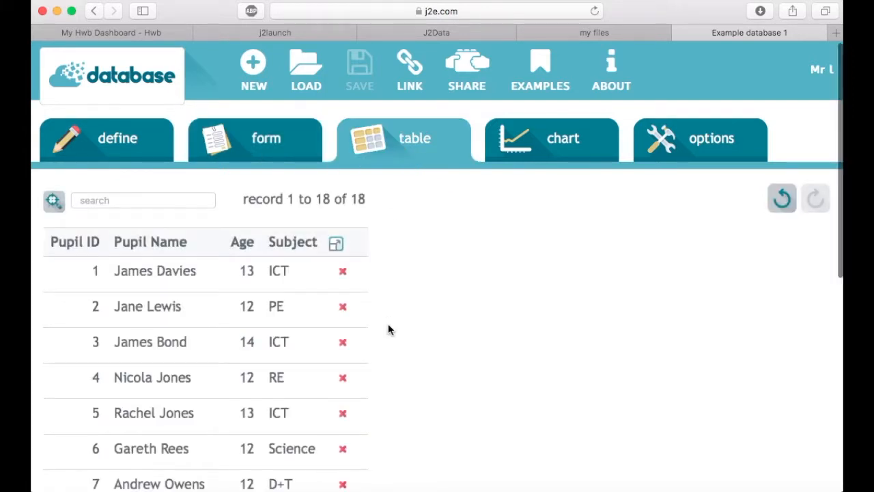
scroll("down", 3)
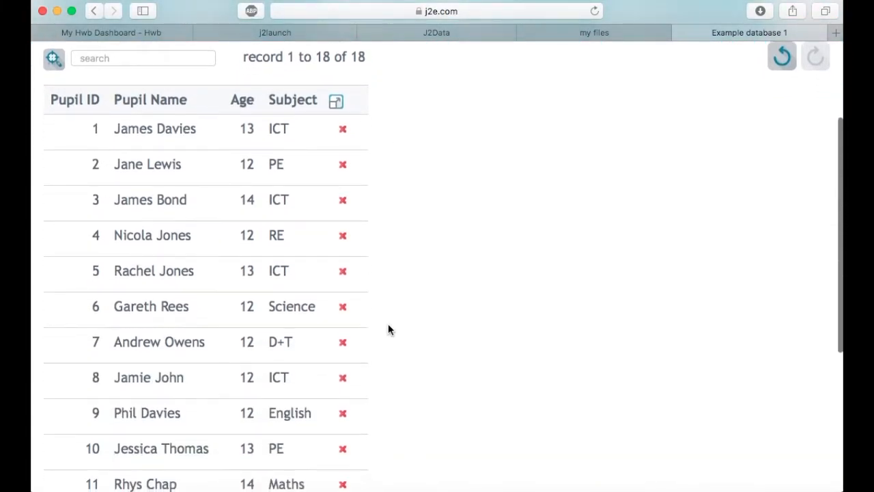
scroll("down", 3)
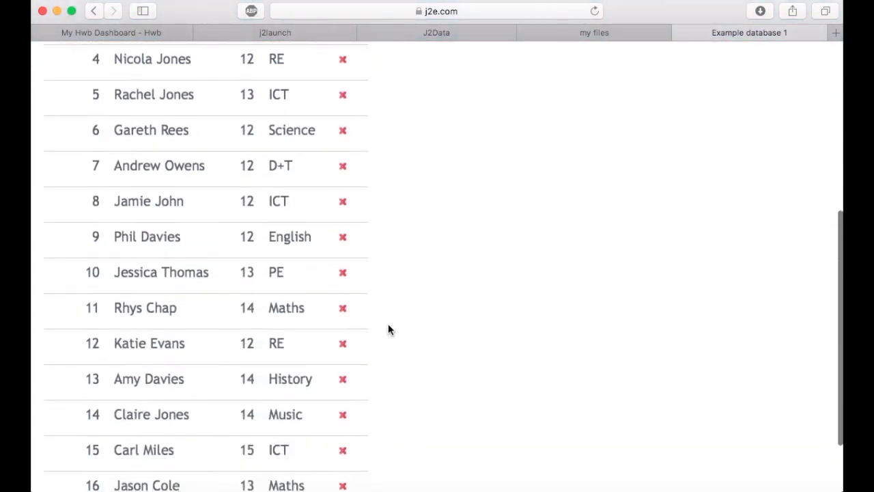
scroll("down", 3)
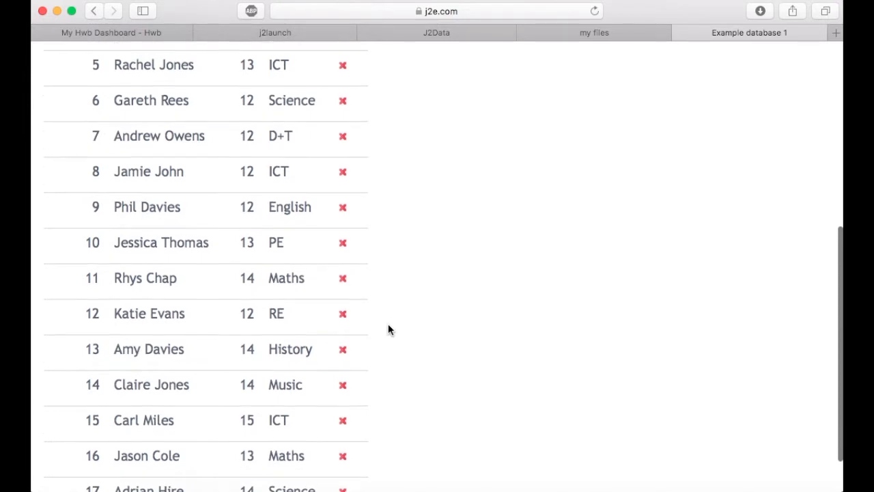
scroll("up", 3)
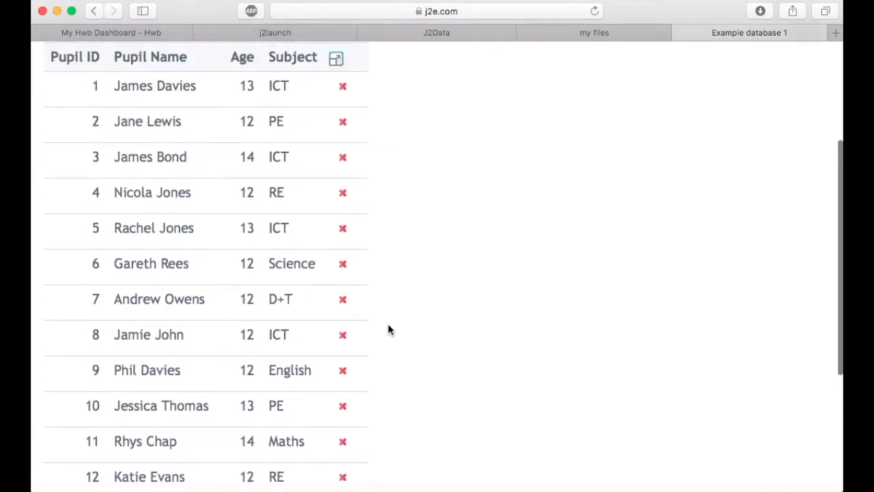
scroll("up", 3)
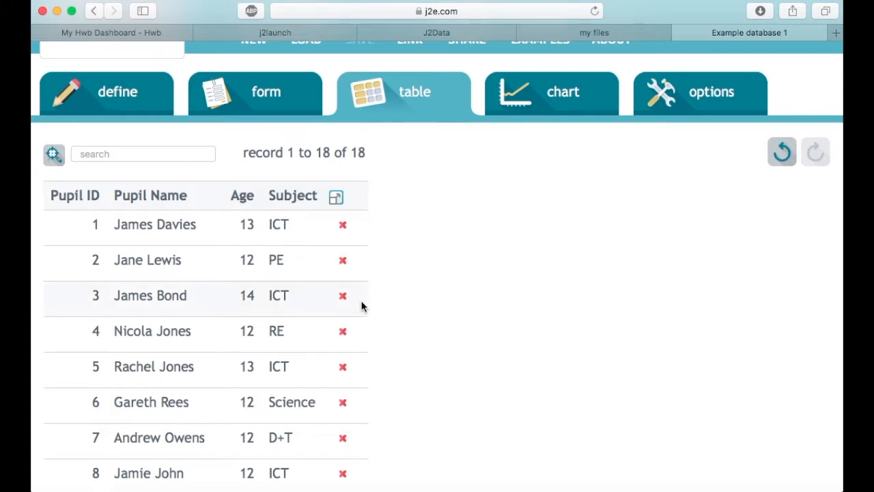
mouse_move(343, 295)
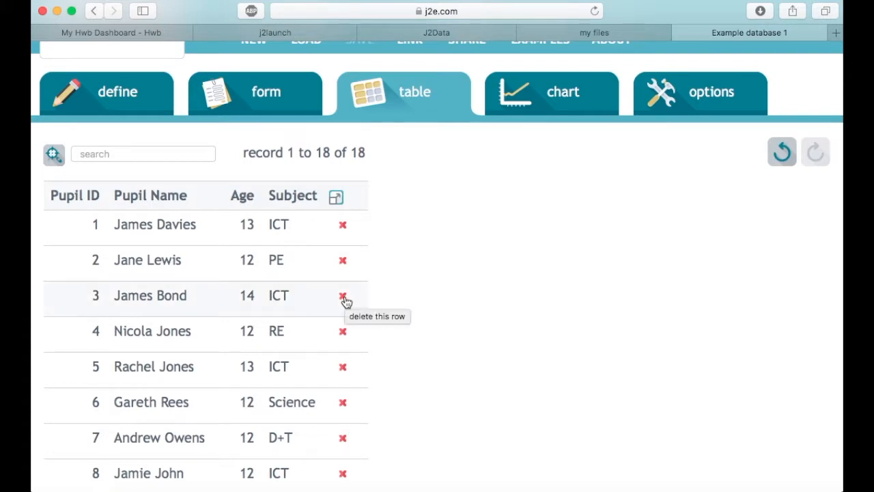
Step: Delete James Bond's record via the red cross, confirming the alert, leaving 17 records
left_click(342, 295)
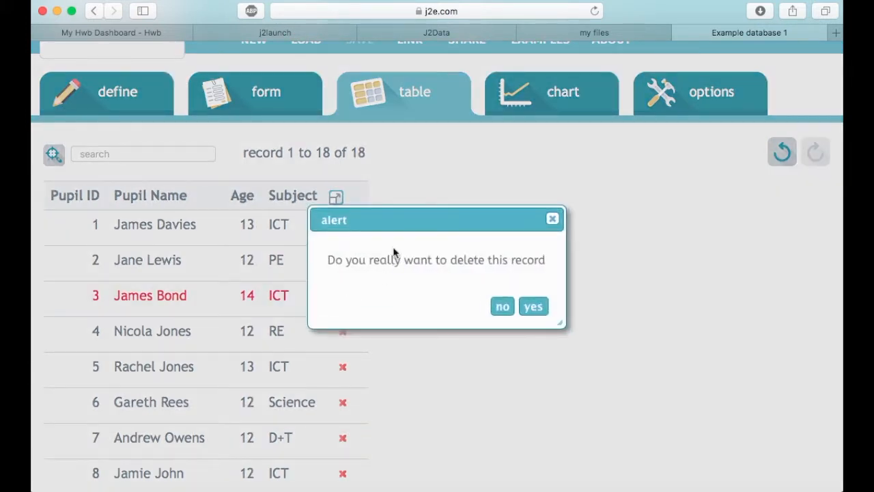
mouse_move(437, 275)
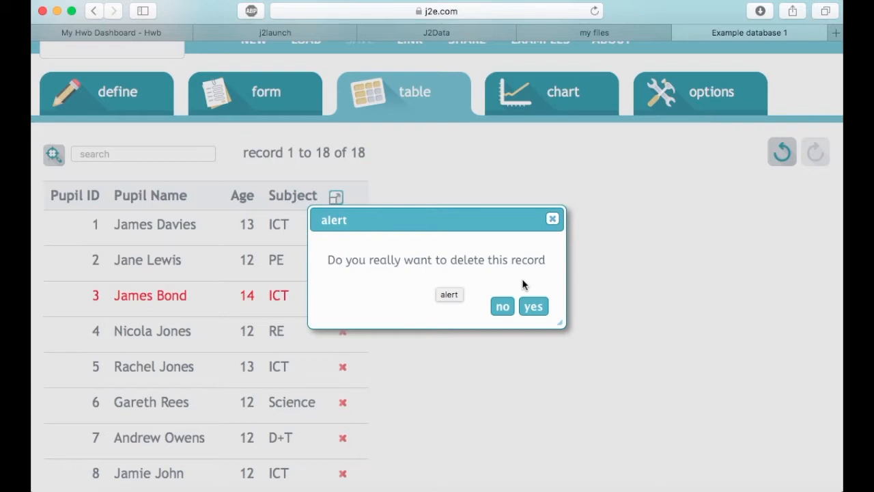
left_click(502, 306)
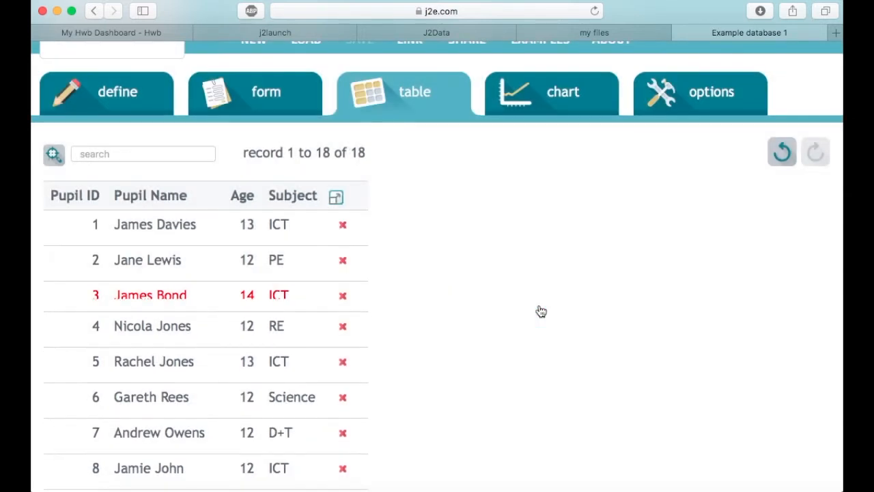
left_click(342, 295)
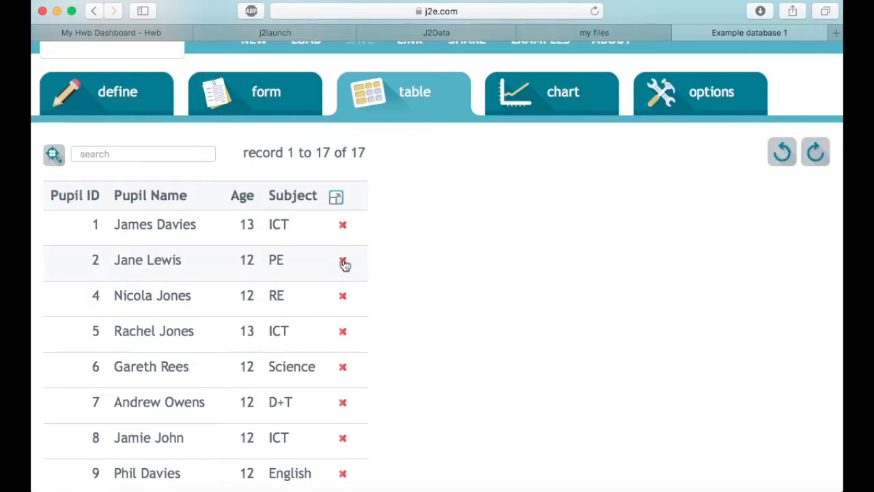
mouse_move(399, 273)
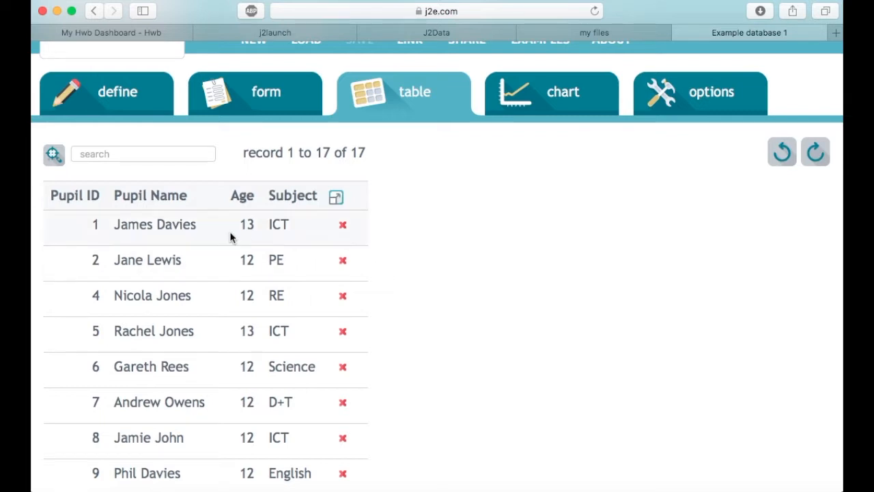
mouse_move(150, 195)
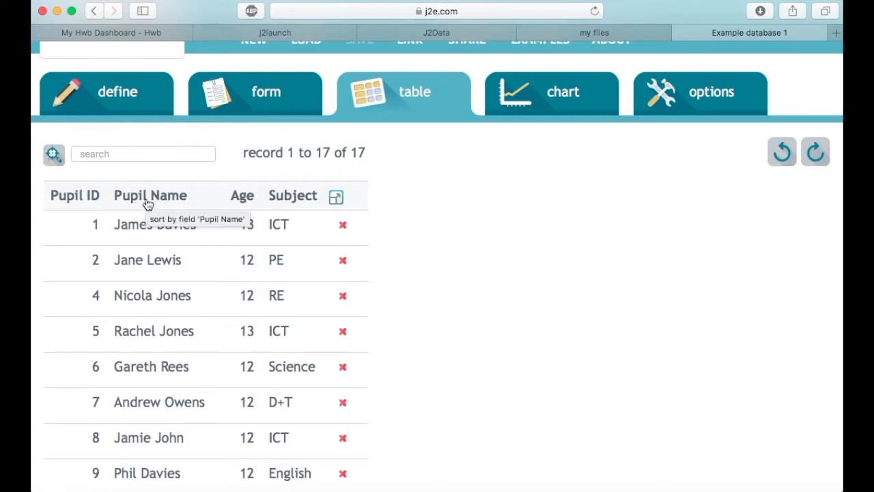
mouse_move(180, 202)
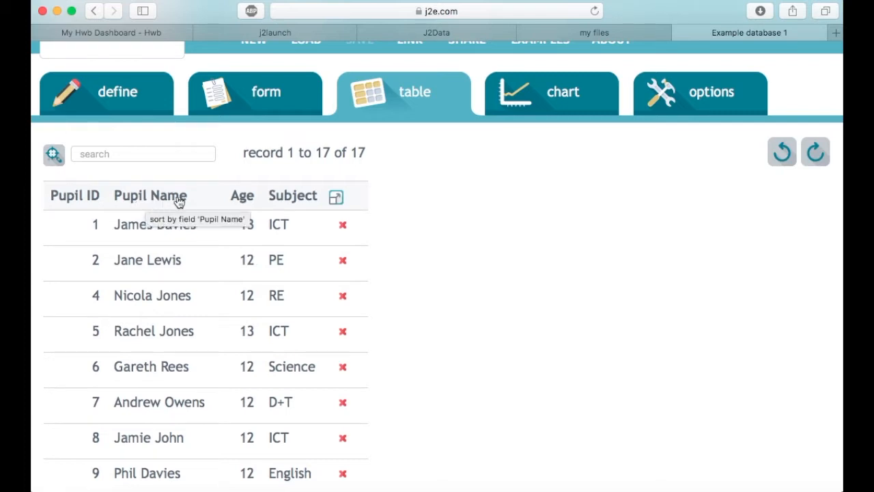
Step: Sort the table by Pupil Name, then by Age ascending (youngest first)
left_click(151, 195)
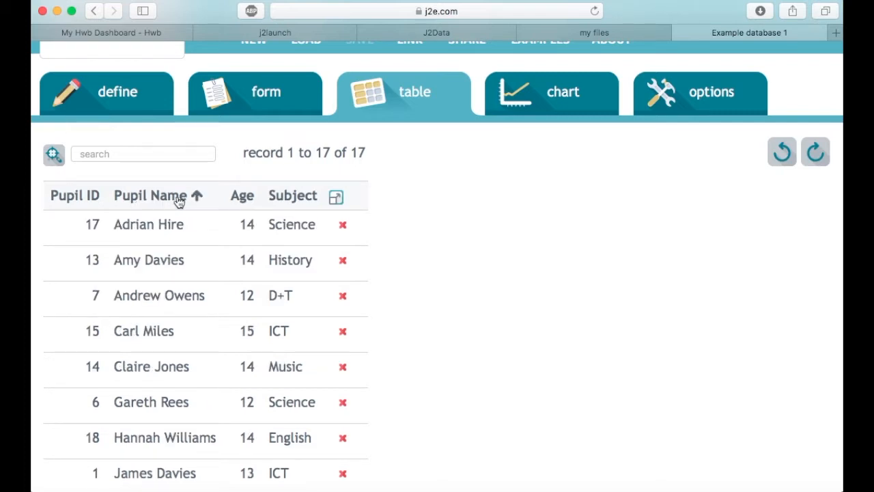
mouse_move(148, 224)
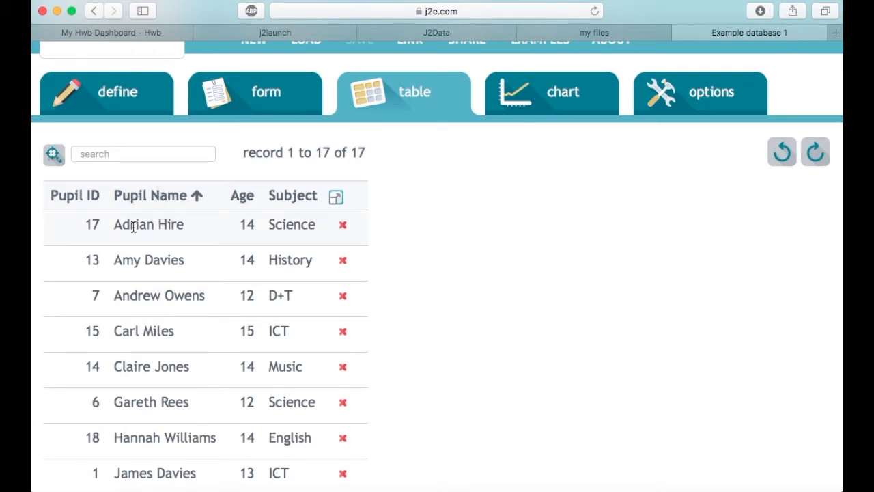
mouse_move(123, 224)
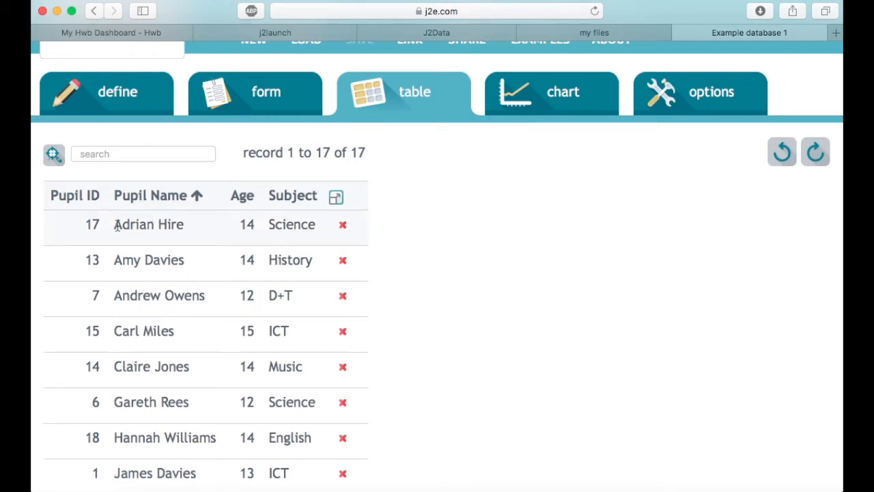
mouse_move(181, 197)
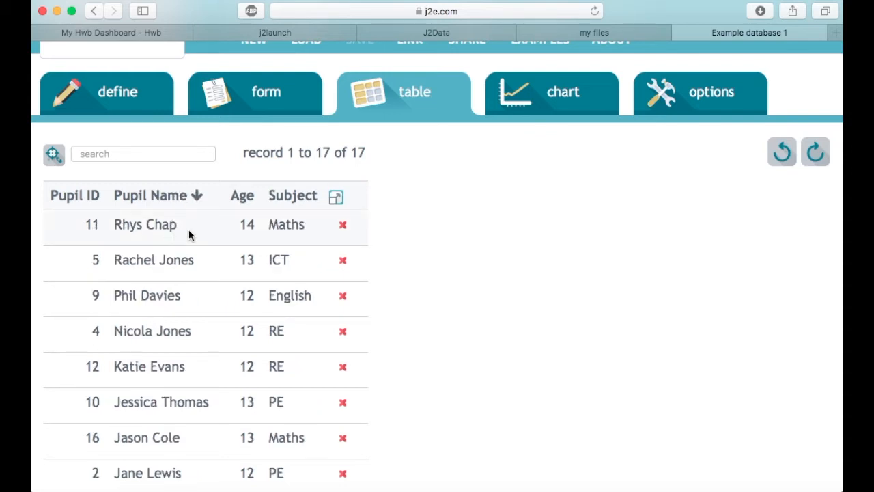
left_click(242, 195)
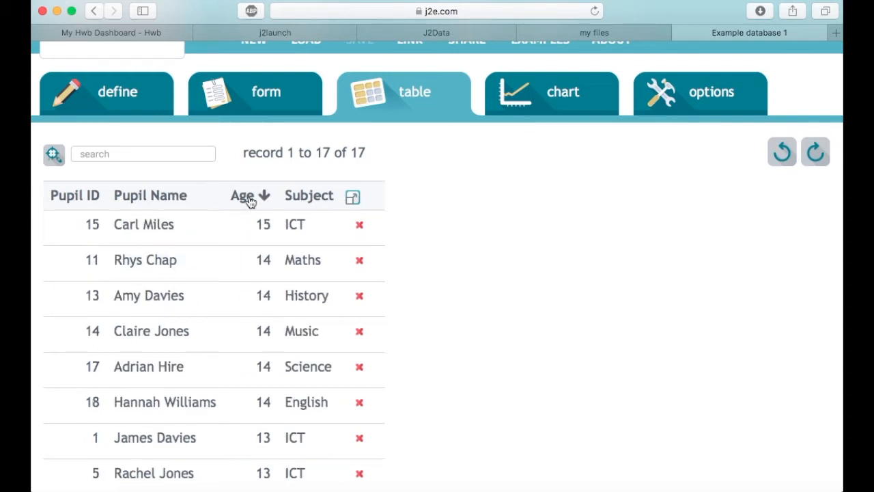
left_click(243, 197)
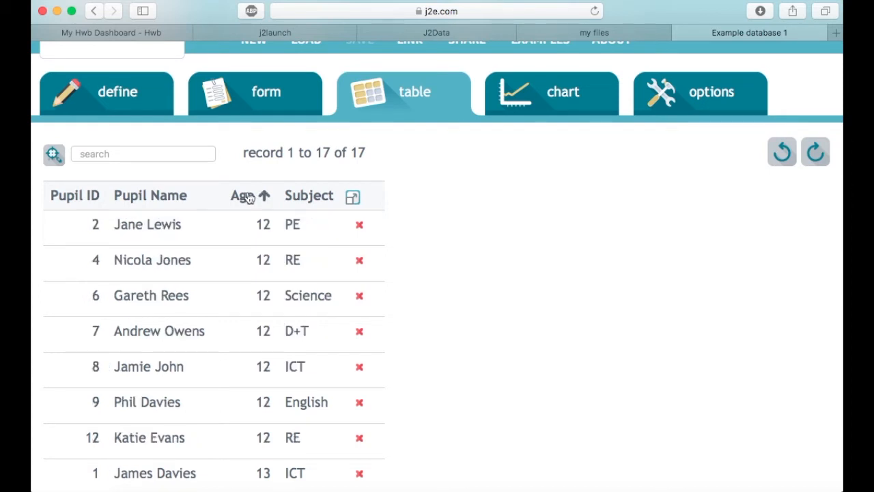
mouse_move(262, 276)
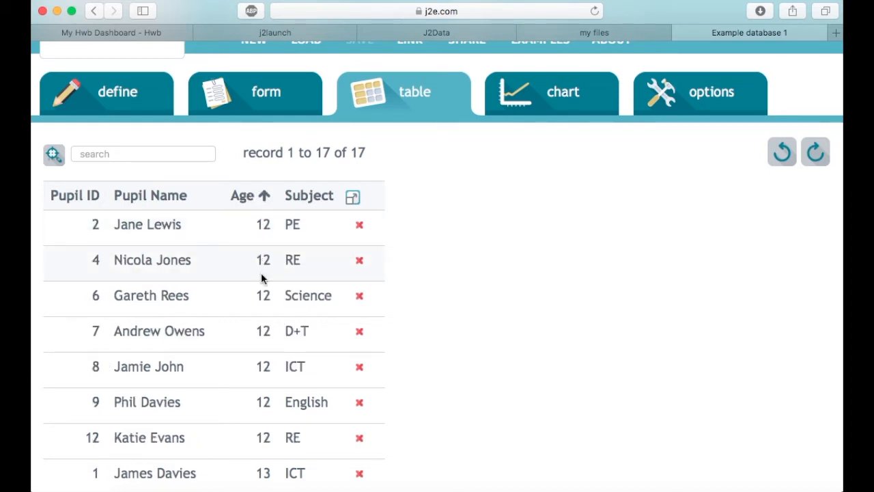
mouse_move(245, 185)
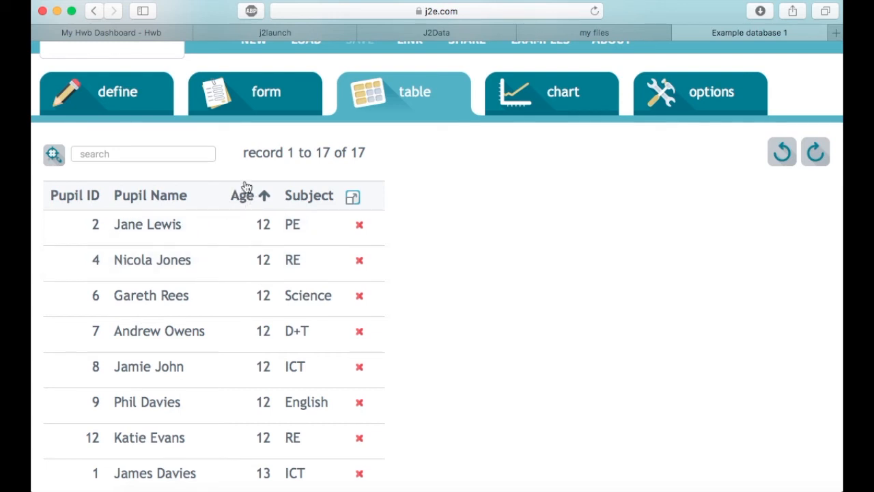